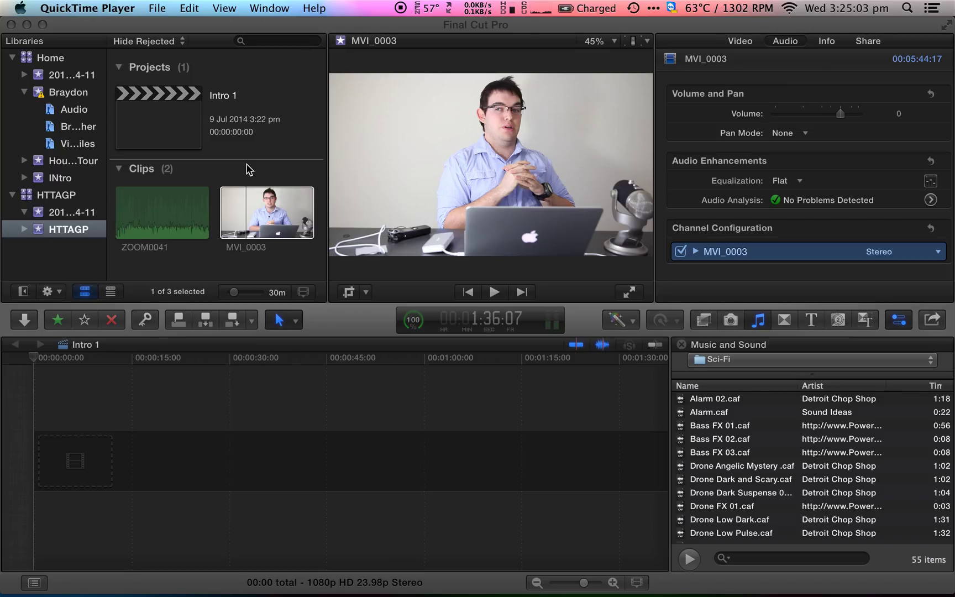
{"action": "mouse_move", "coordinate": [206, 194]}
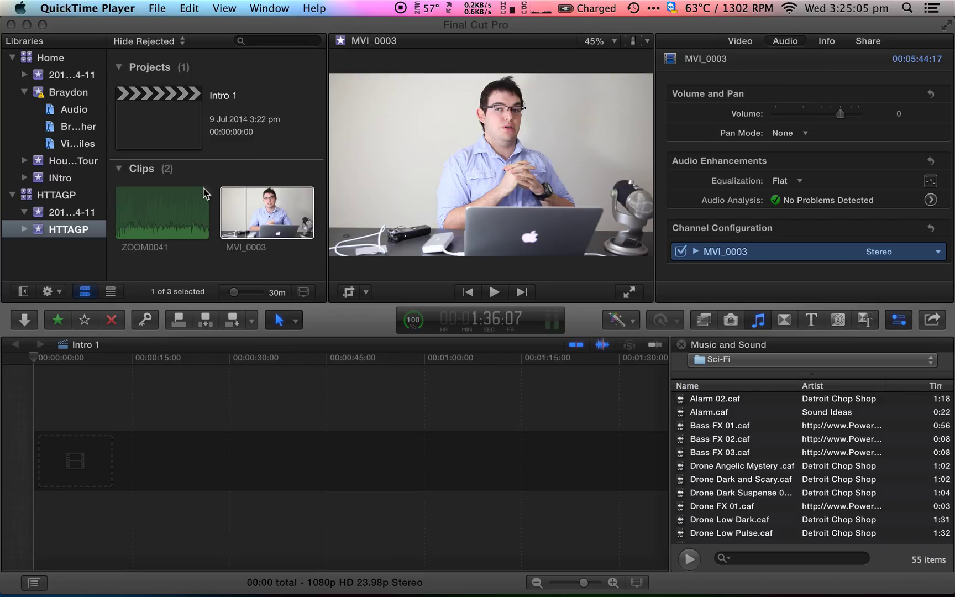
{"action": "mouse_move", "coordinate": [271, 226]}
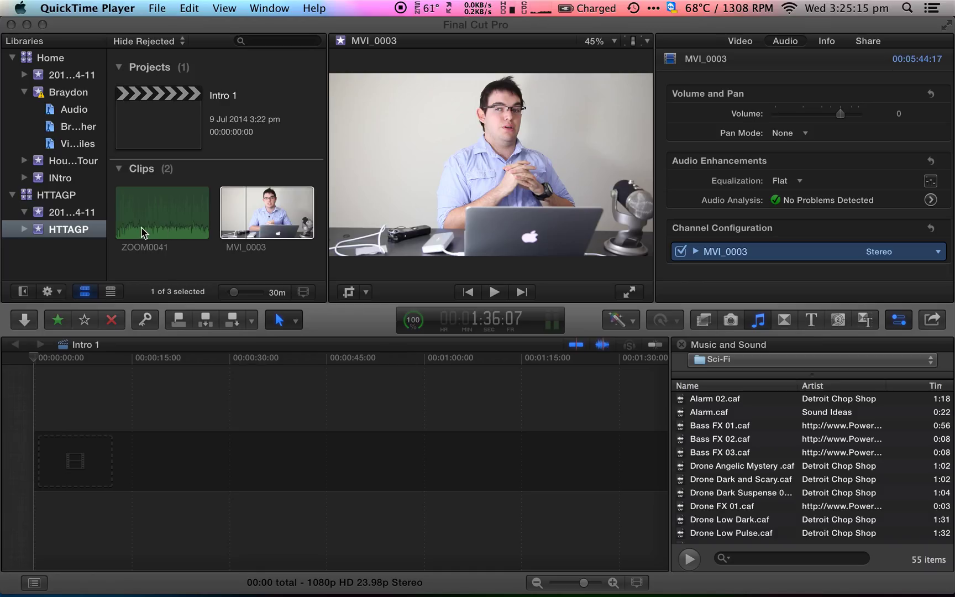
- Select the ZOOM0041 external audio clip in the browser to show its properties
{"action": "left_click", "coordinate": [161, 212]}
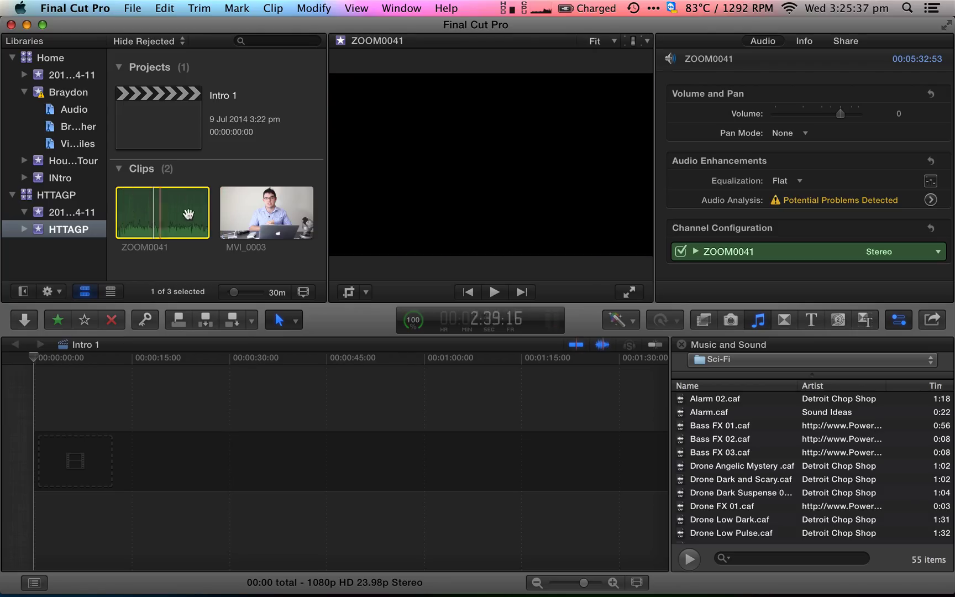
- Synchronize the MVI_0003 video with the ZOOM0041 audio into a new synchronized clip
{"action": "left_click", "coordinate": [265, 212]}
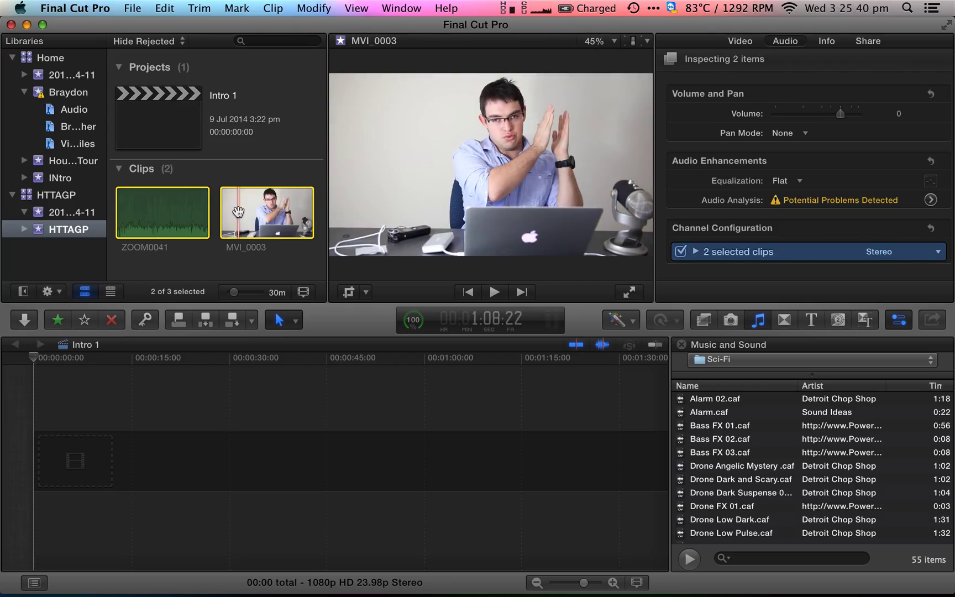
{"action": "right_click", "coordinate": [265, 211]}
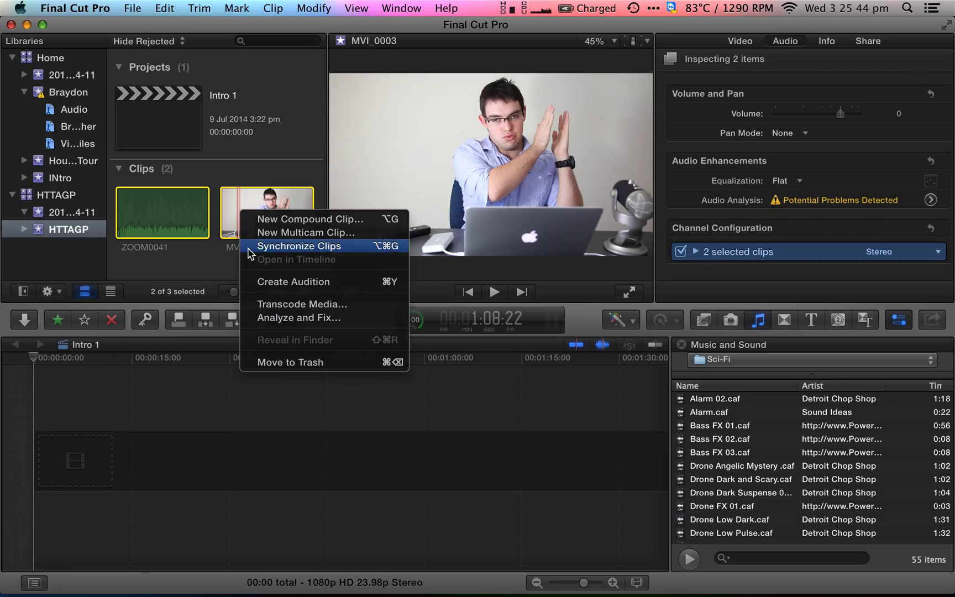
{"action": "left_click", "coordinate": [299, 245]}
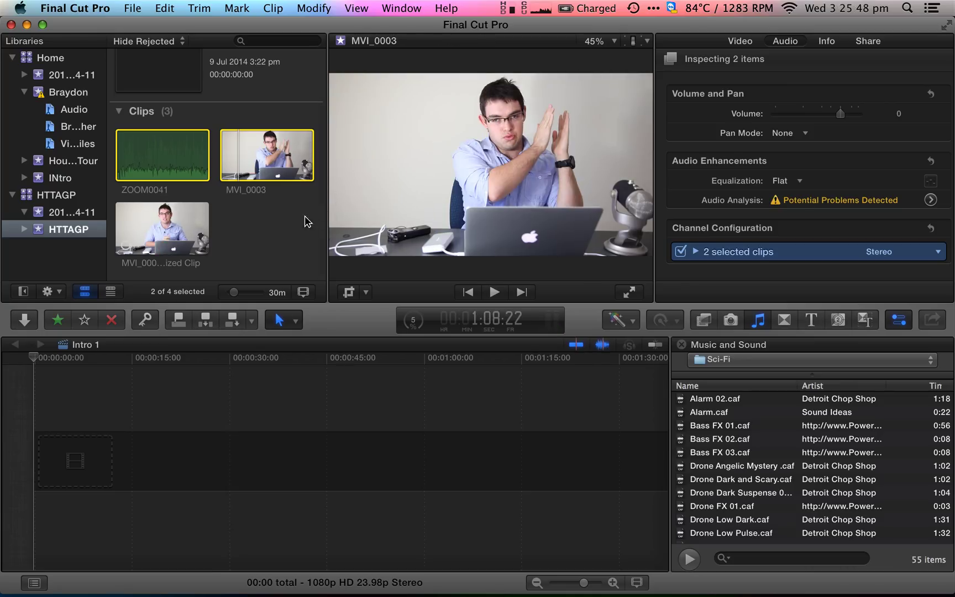
{"action": "mouse_move", "coordinate": [223, 249]}
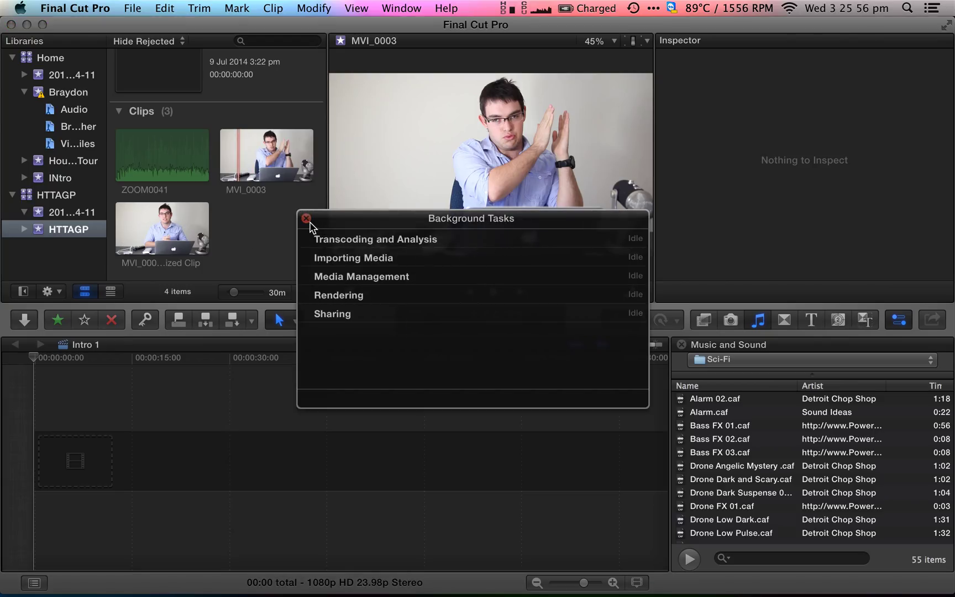
- Dismiss the Background Tasks window after synchronization completes
{"action": "left_click", "coordinate": [306, 218]}
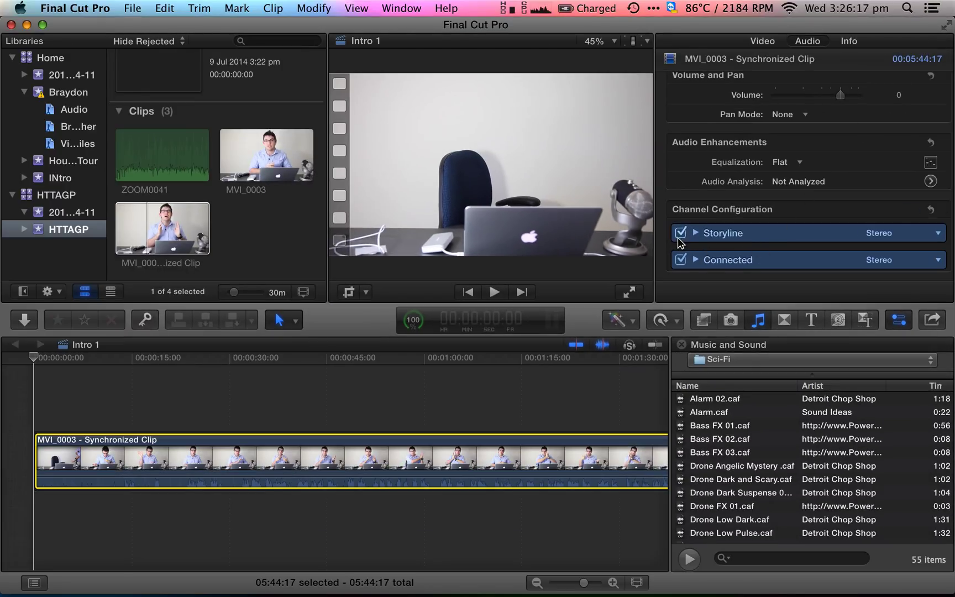
{"action": "mouse_move", "coordinate": [774, 247]}
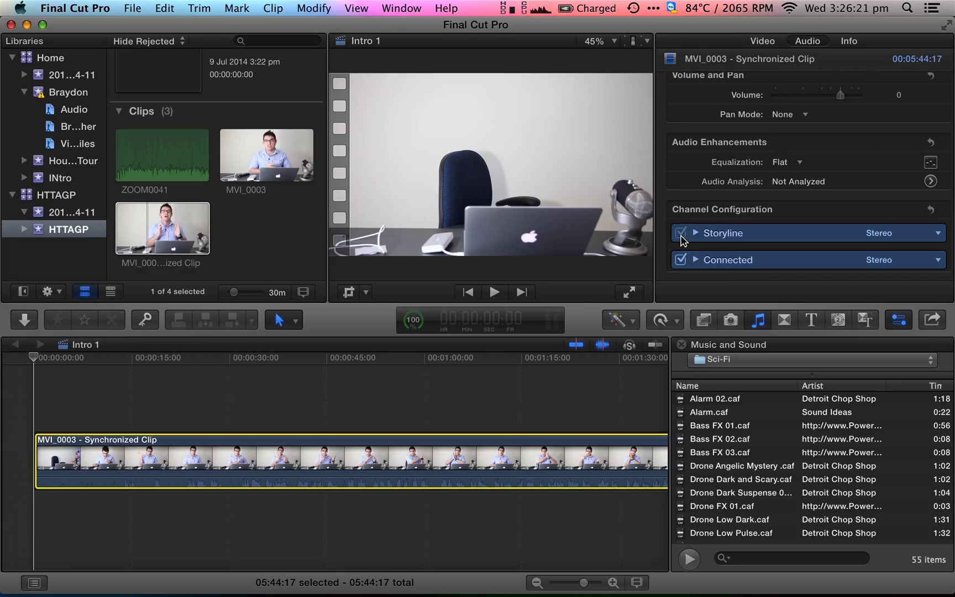
- Mute the Storyline channel, play and pause the clip, then switch off the Connected channel too
{"action": "left_click", "coordinate": [681, 232]}
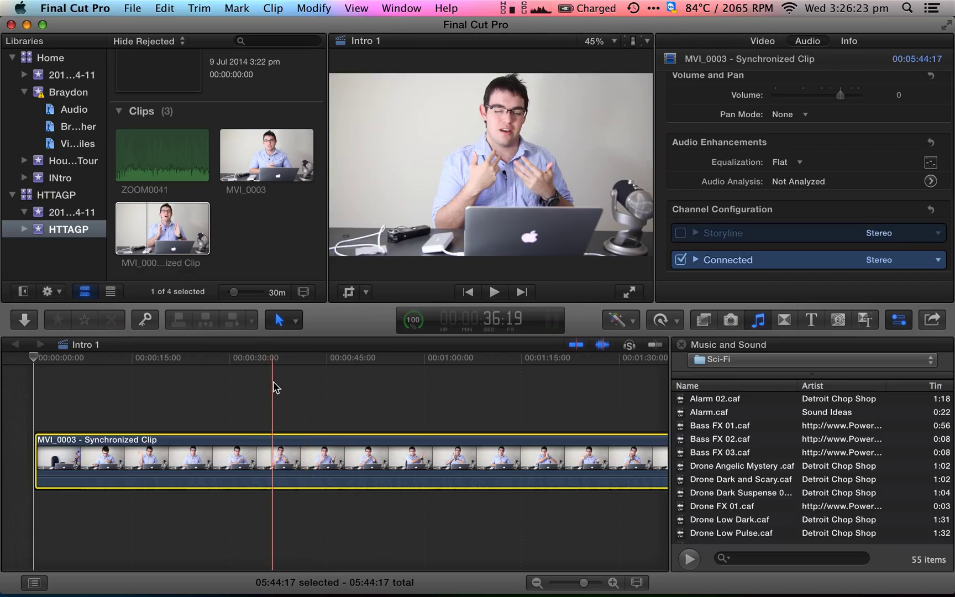
{"action": "left_click", "coordinate": [493, 292]}
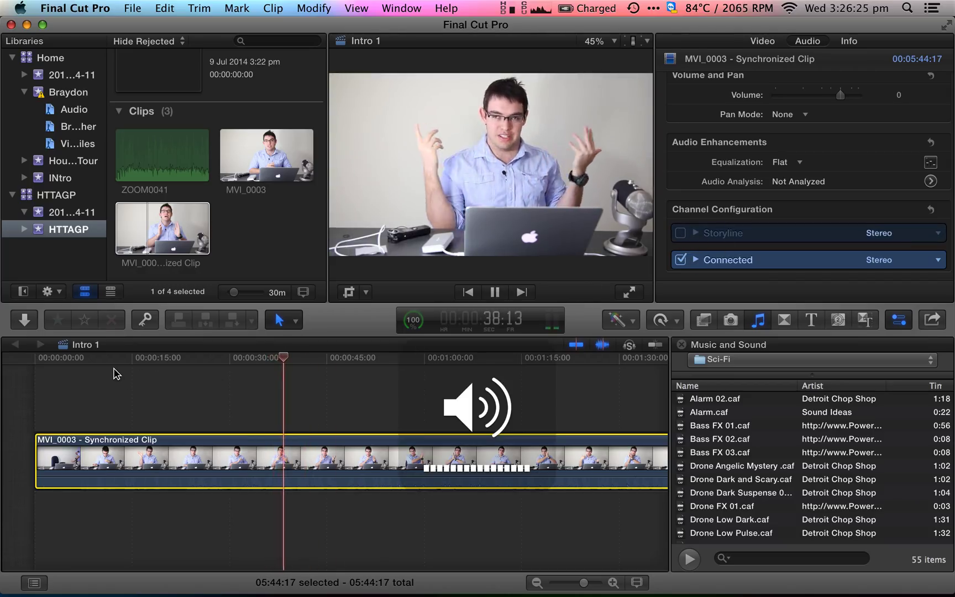
{"action": "left_click", "coordinate": [494, 292]}
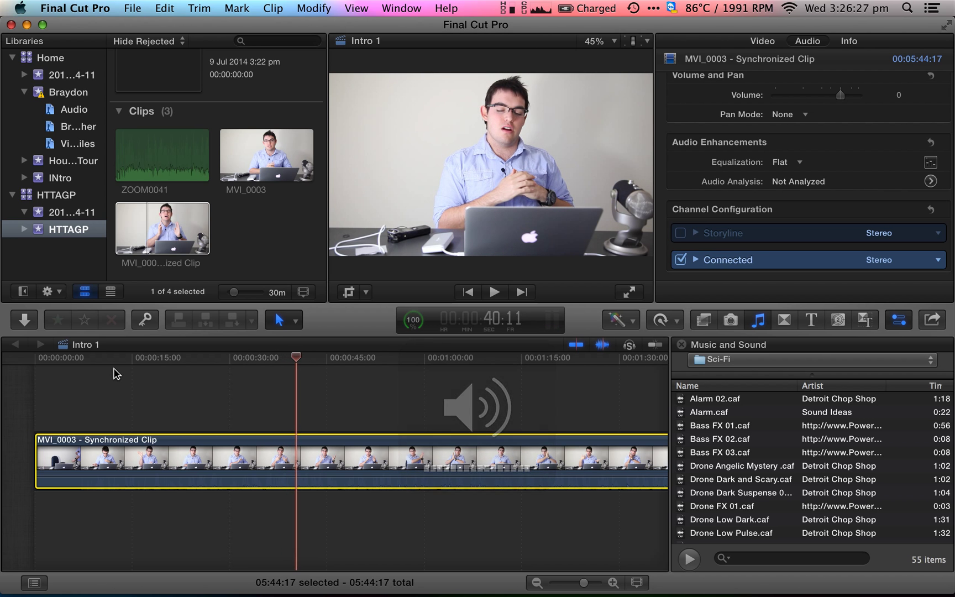
{"action": "left_click", "coordinate": [494, 292]}
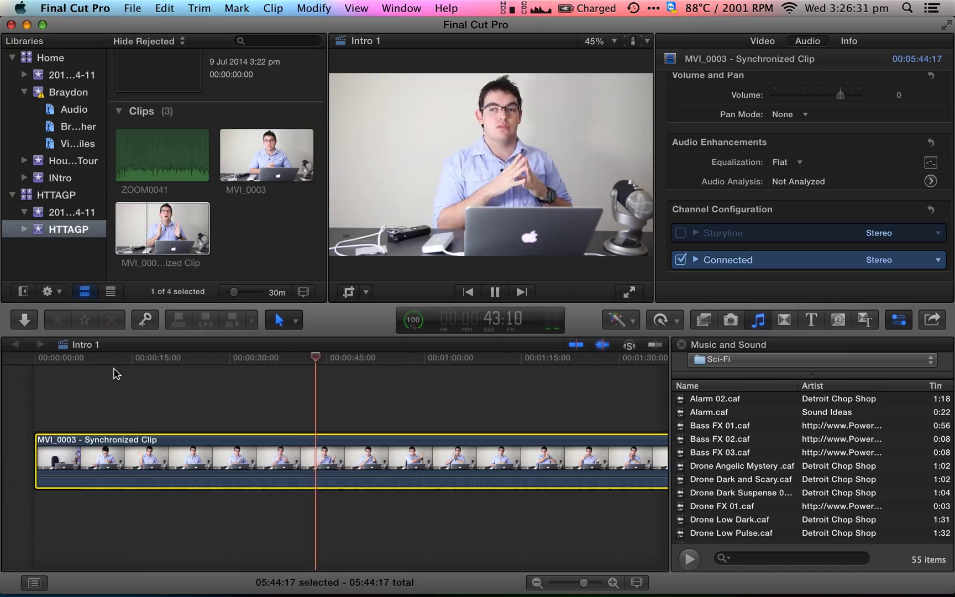
{"action": "left_click", "coordinate": [494, 291]}
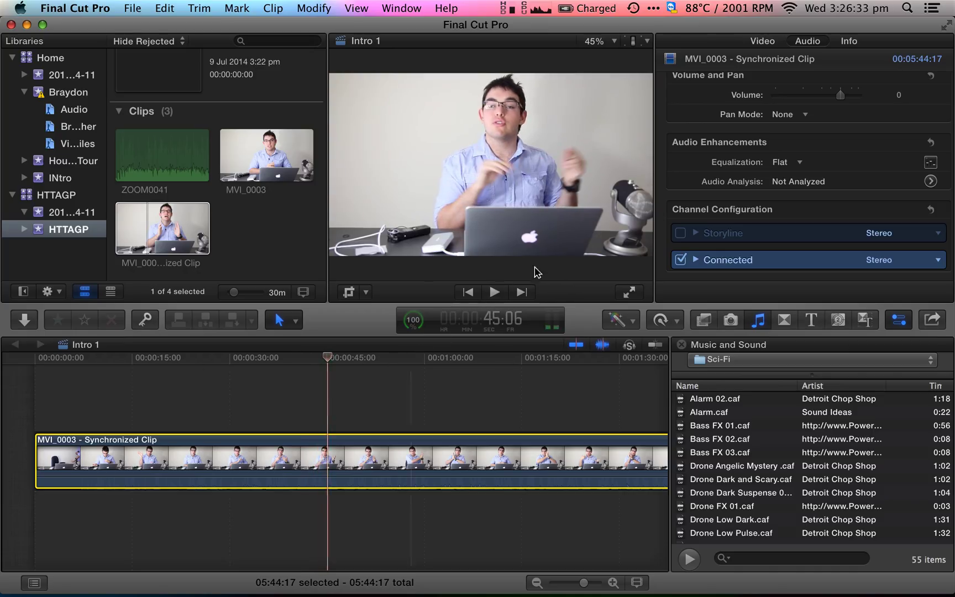
{"action": "left_click", "coordinate": [679, 259]}
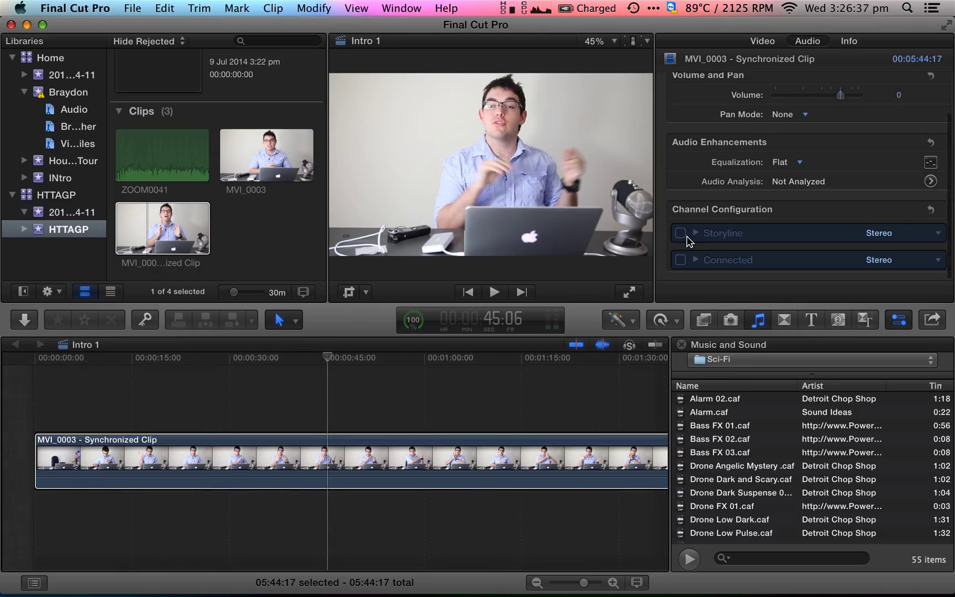
- Leave Storyline off and Connected on, then show the Connected channel's stereo layout choices
{"action": "left_click", "coordinate": [680, 233]}
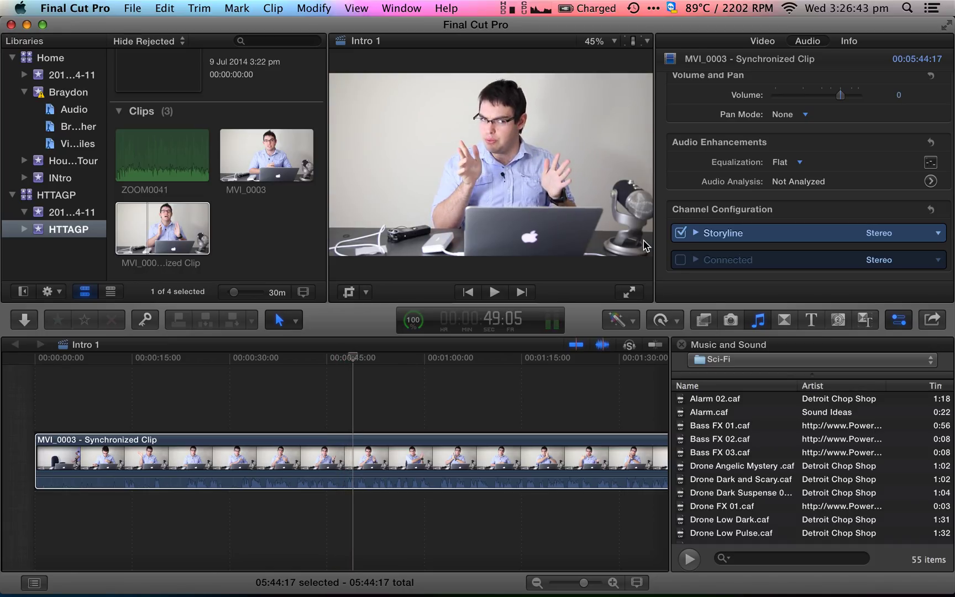
{"action": "mouse_move", "coordinate": [703, 255]}
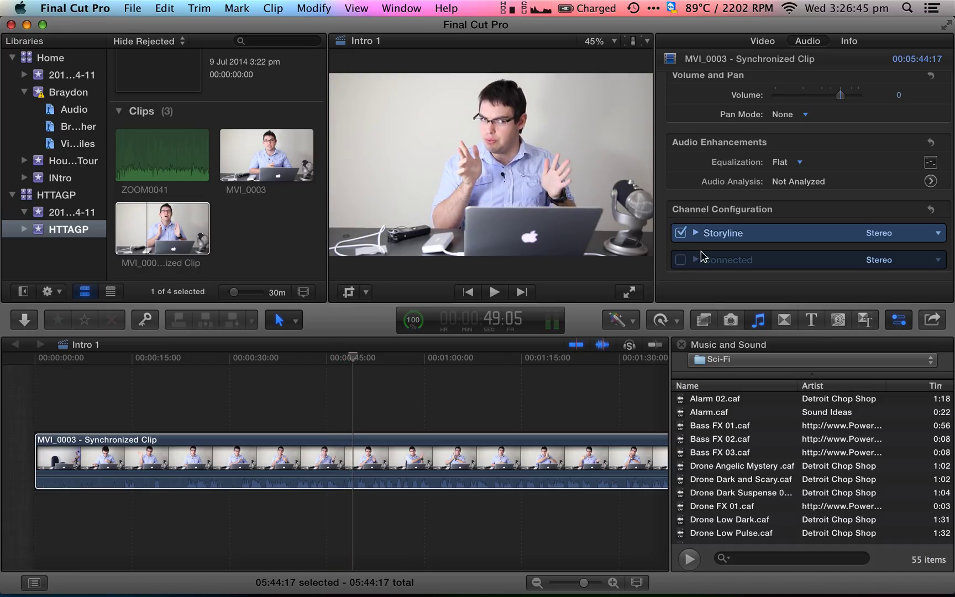
{"action": "left_click", "coordinate": [679, 232]}
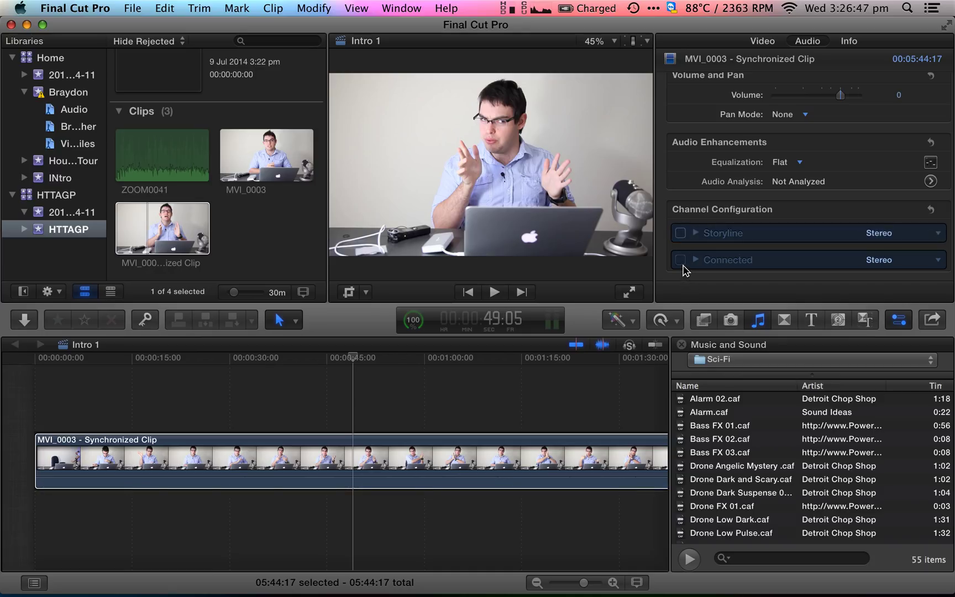
{"action": "left_click", "coordinate": [680, 260]}
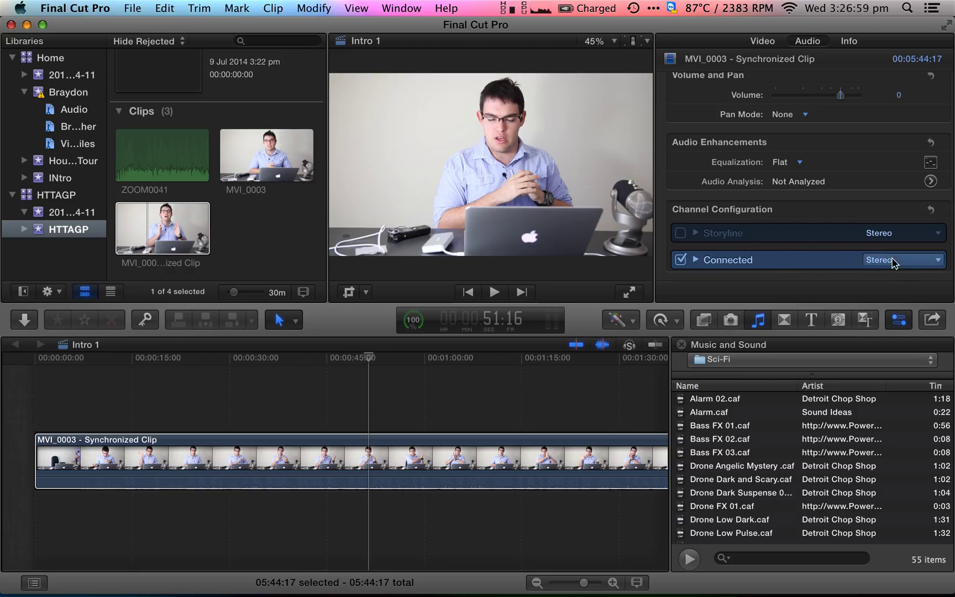
{"action": "left_click", "coordinate": [902, 260]}
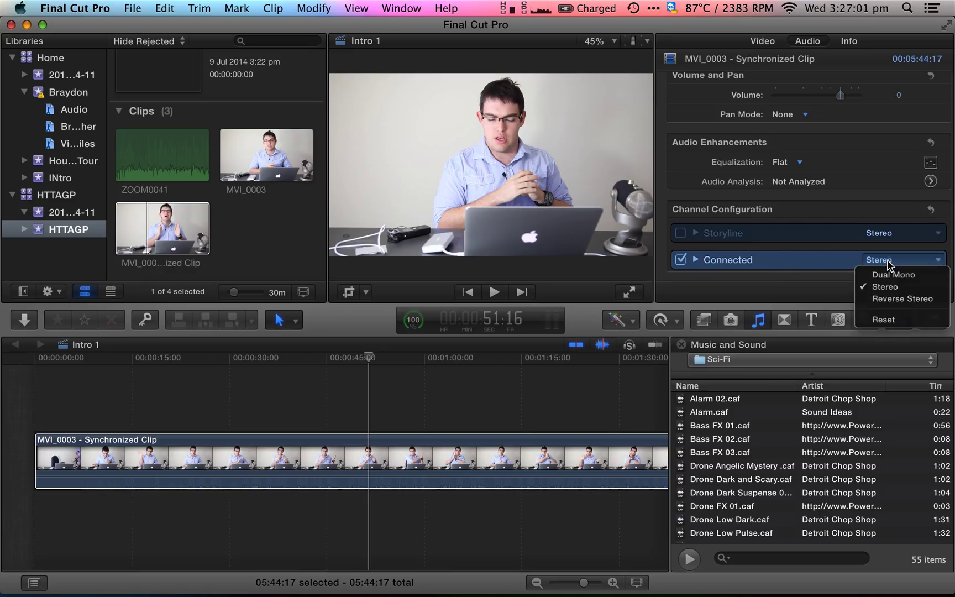